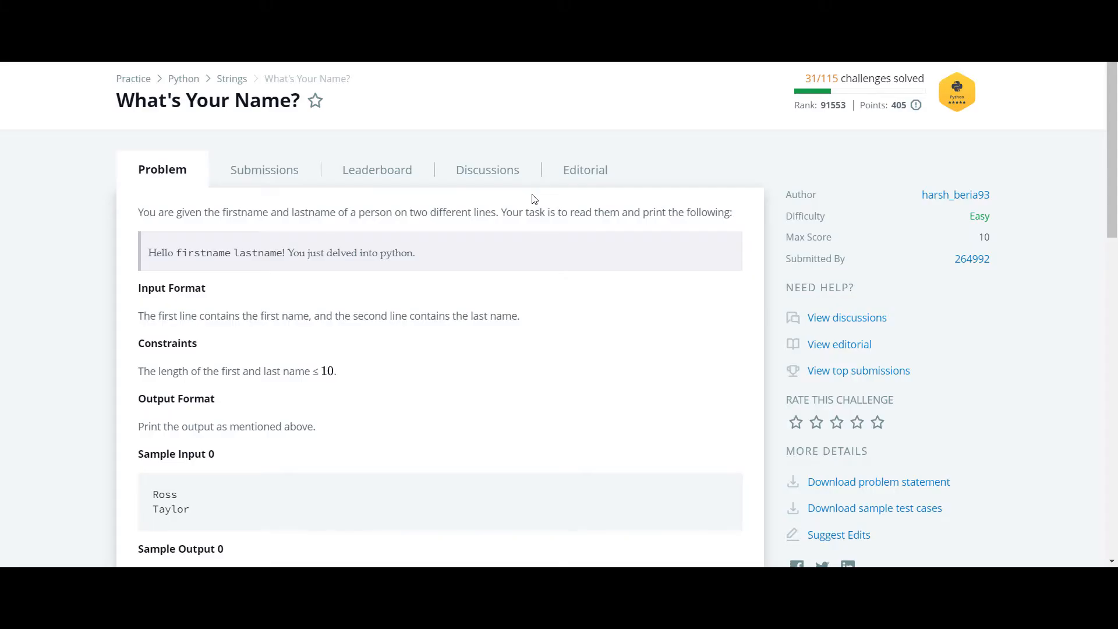
mouse_move(177, 212)
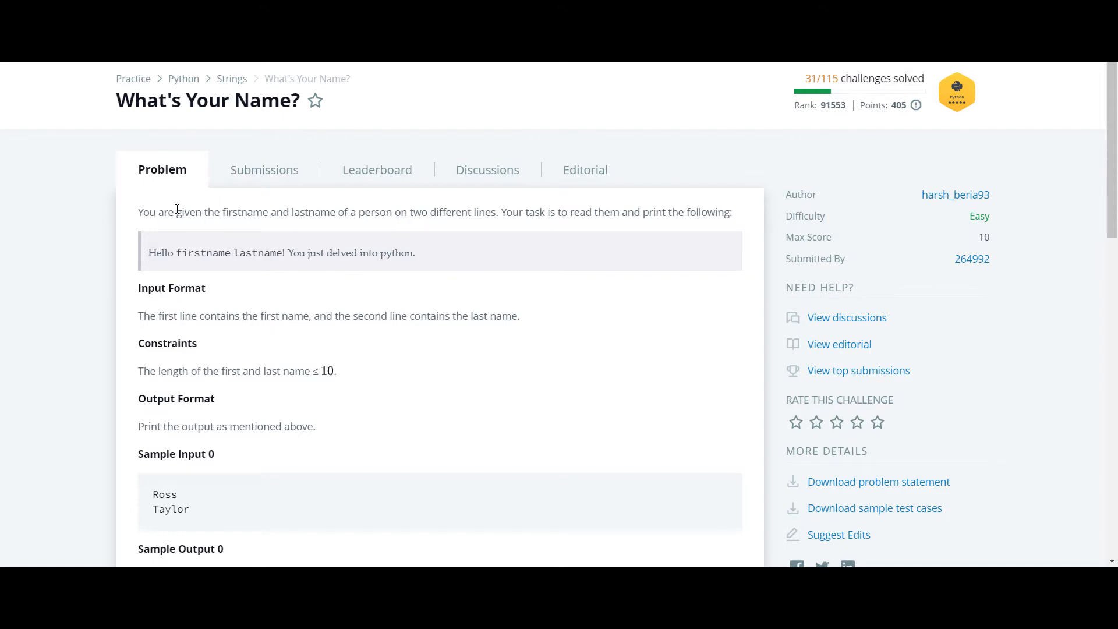
Review the challenge: title 'What's Your Name?', sample input Ross Taylor and the expected greeting output
double_click(174, 101)
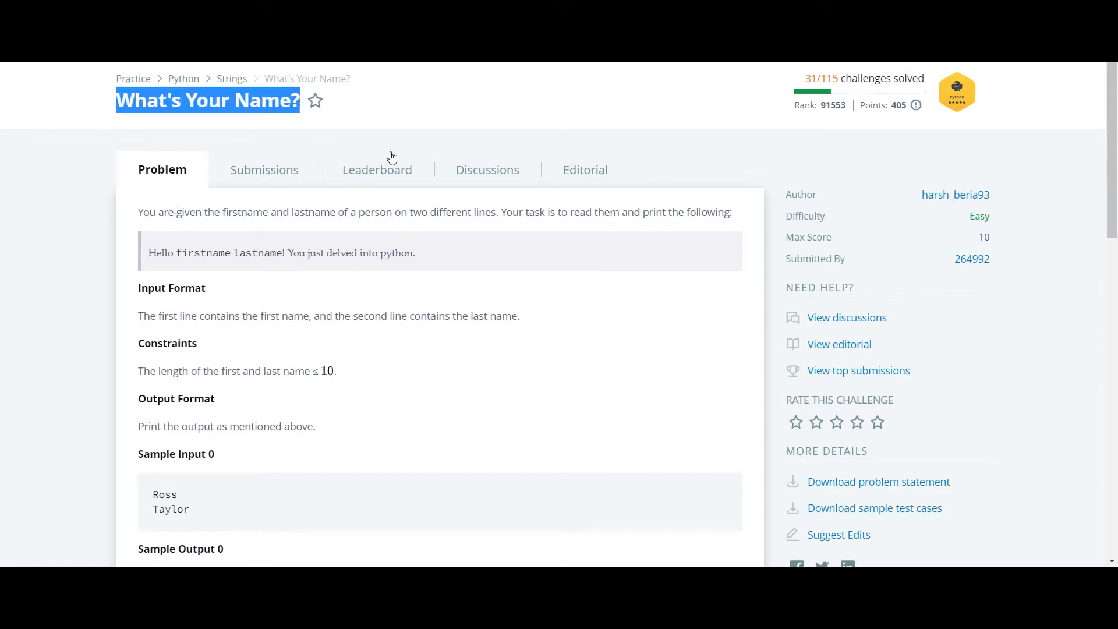
scroll(down, 3)
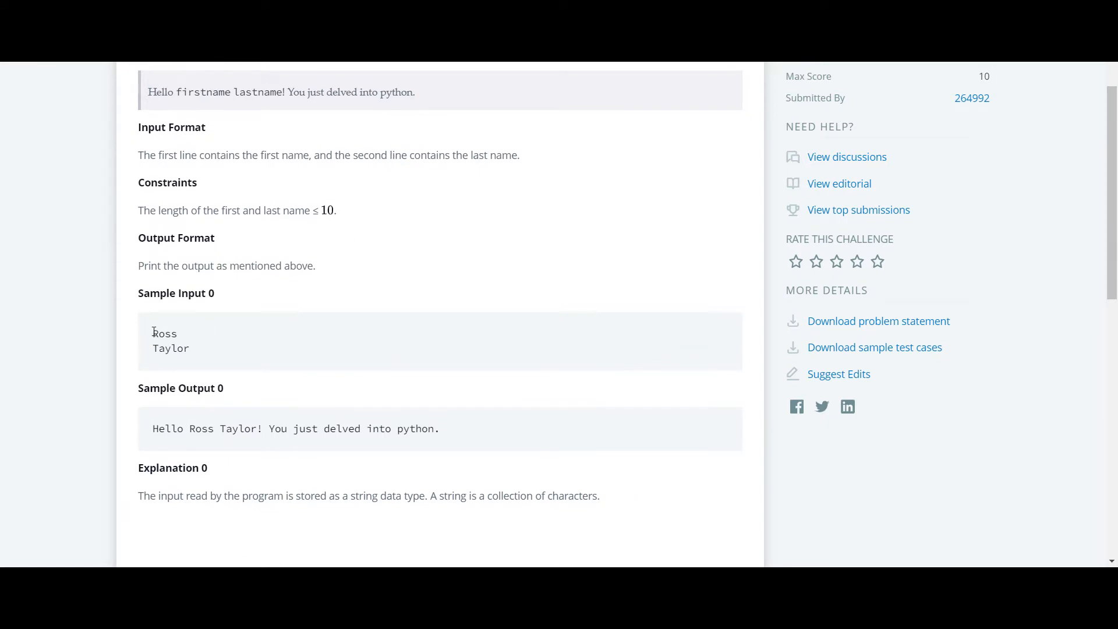
double_click(164, 334)
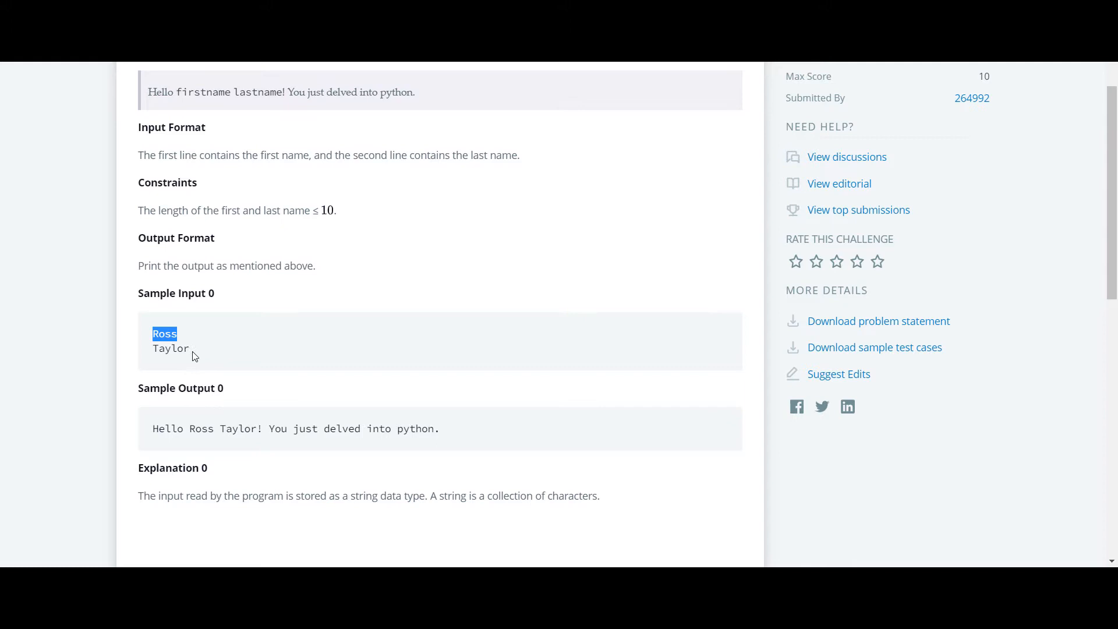
double_click(171, 348)
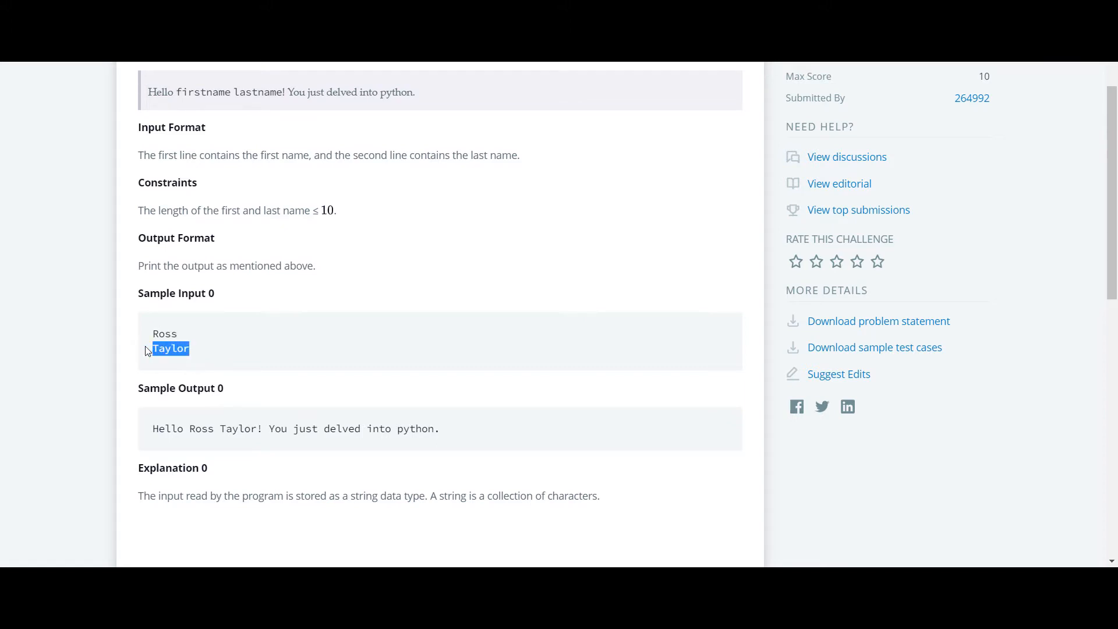
scroll(down, 3)
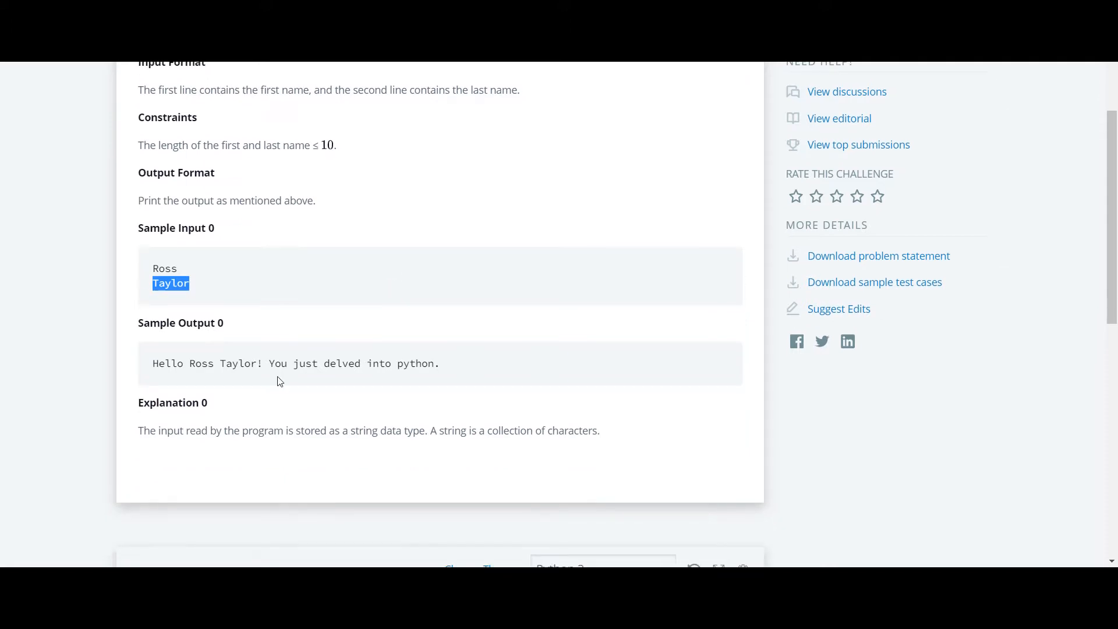
double_click(200, 363)
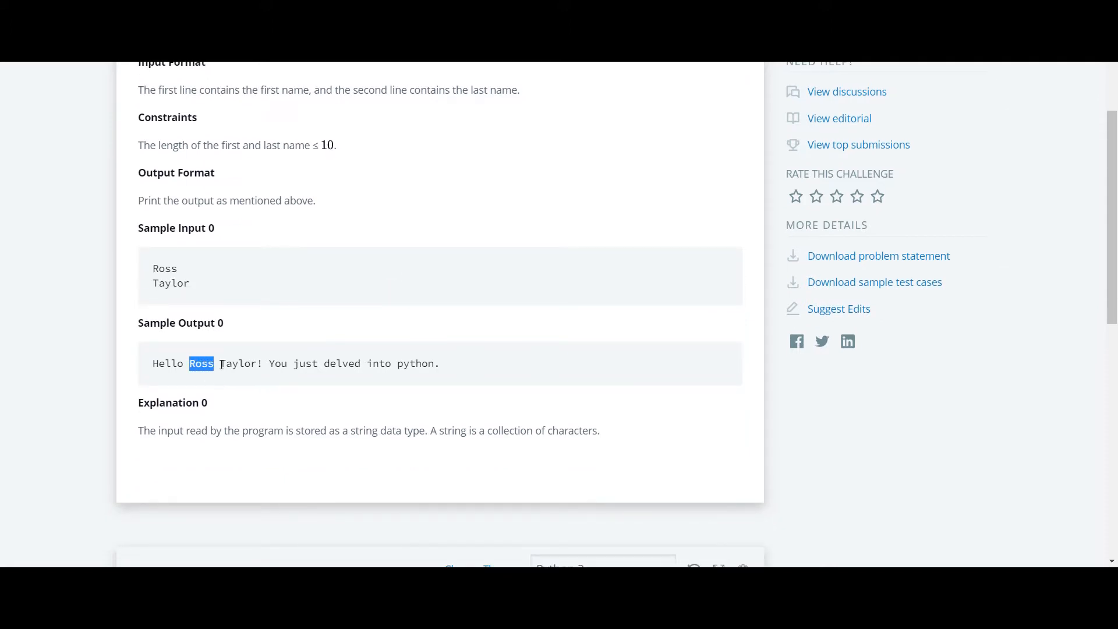
click(151, 364)
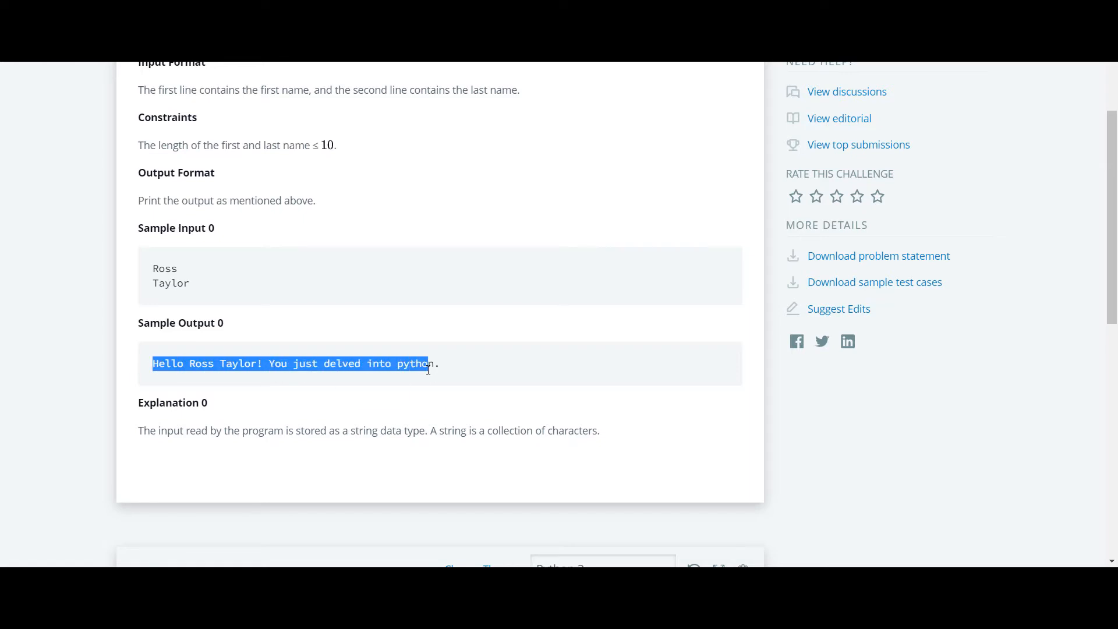
Expand the folded if __name__ == '__main__' block to show the name-reading code
scroll(down, 3)
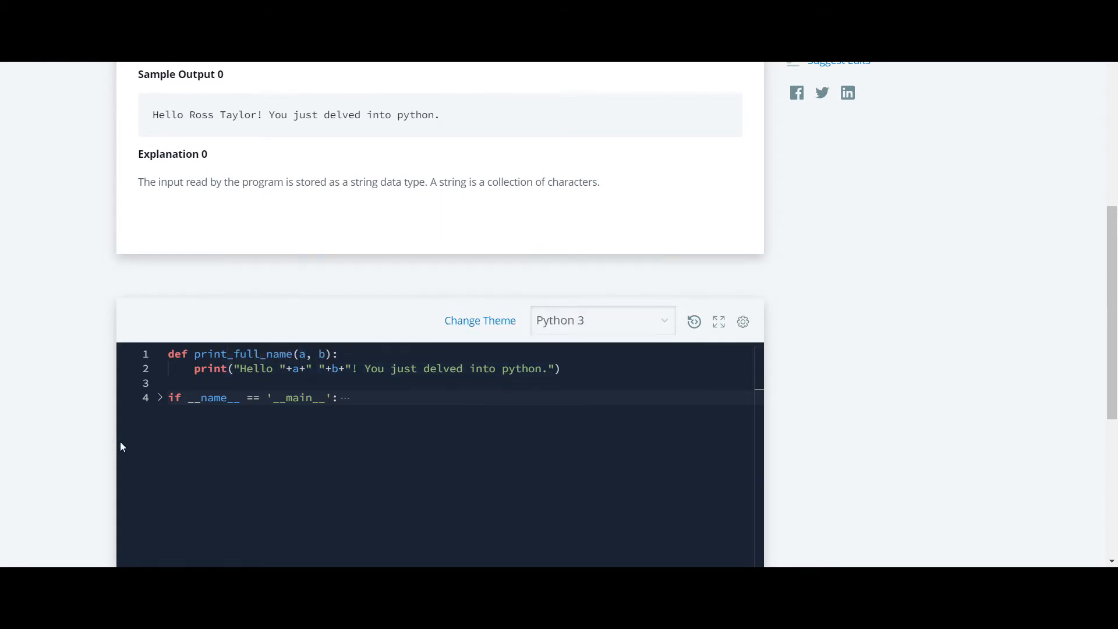
click(160, 398)
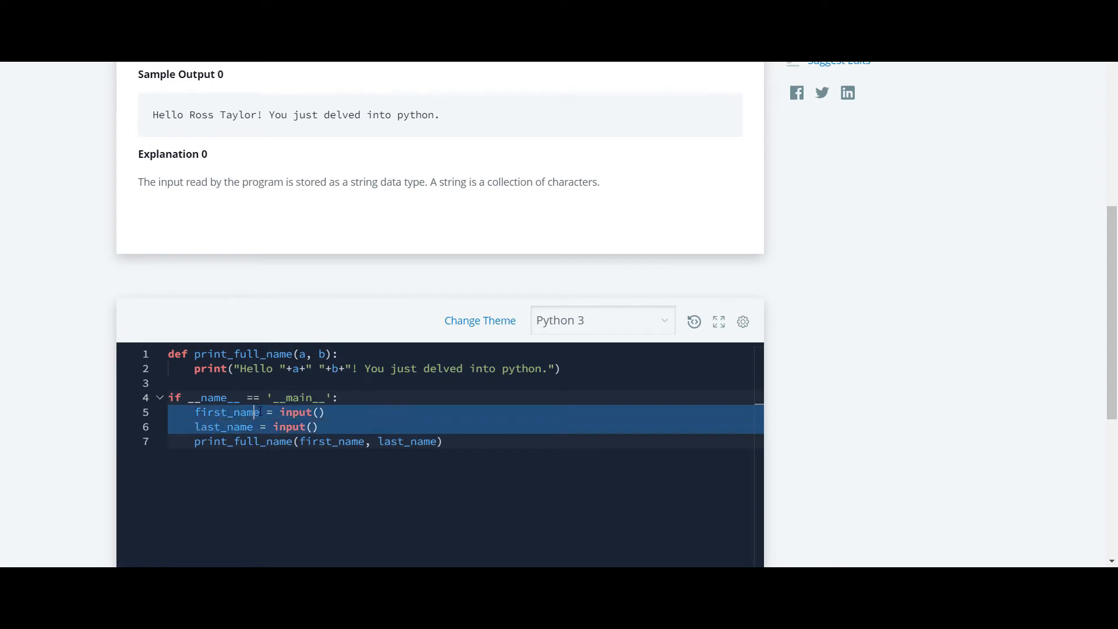
mouse_move(300, 354)
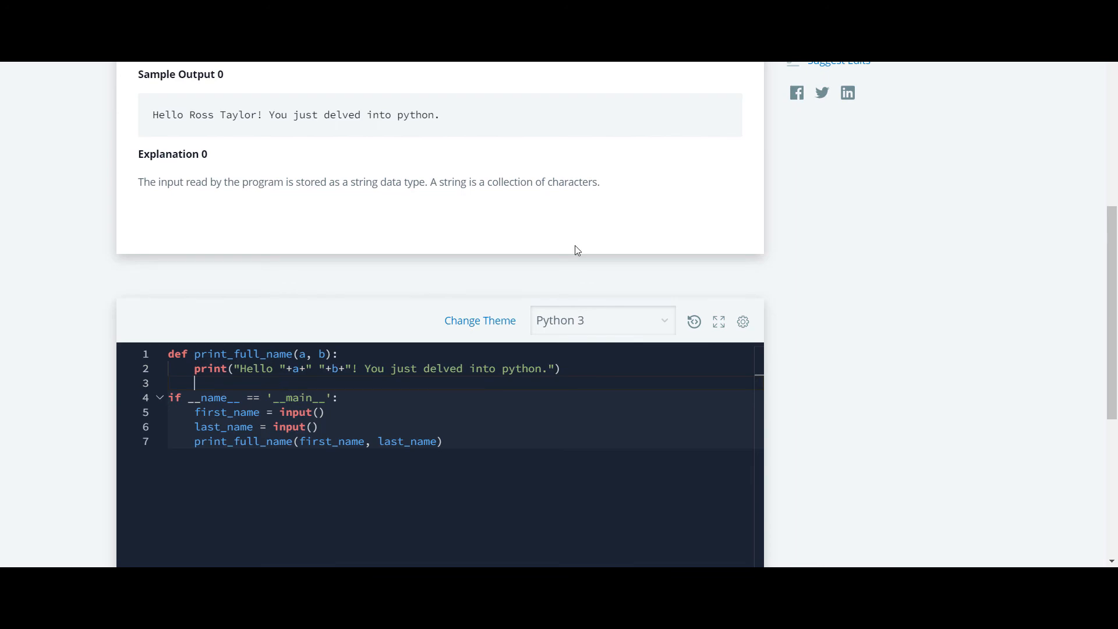
scroll(up, 3)
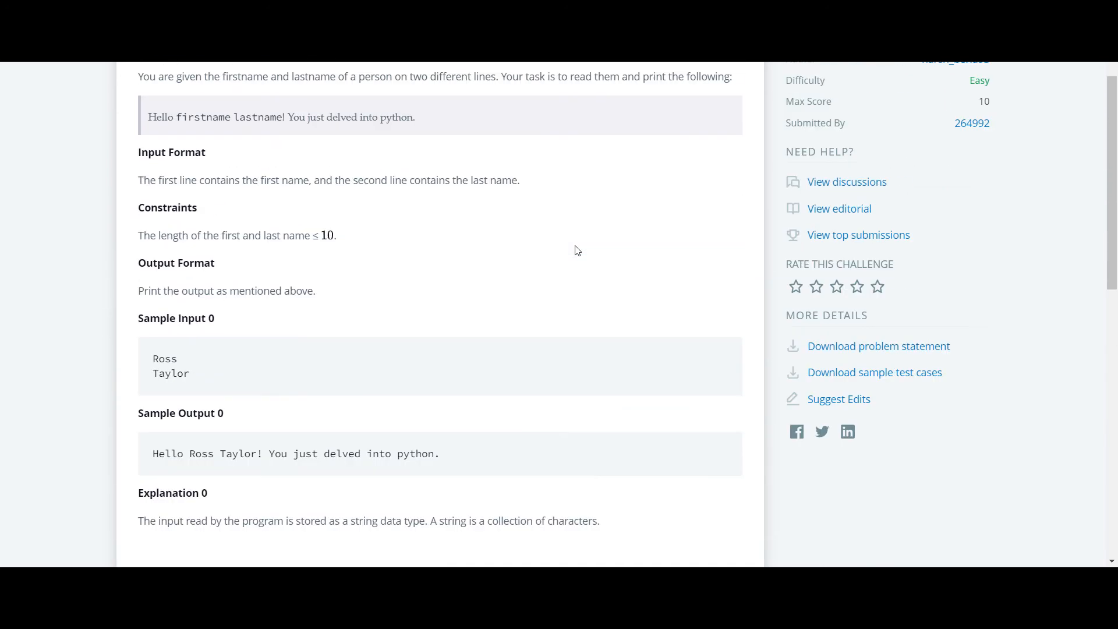
scroll(up, 3)
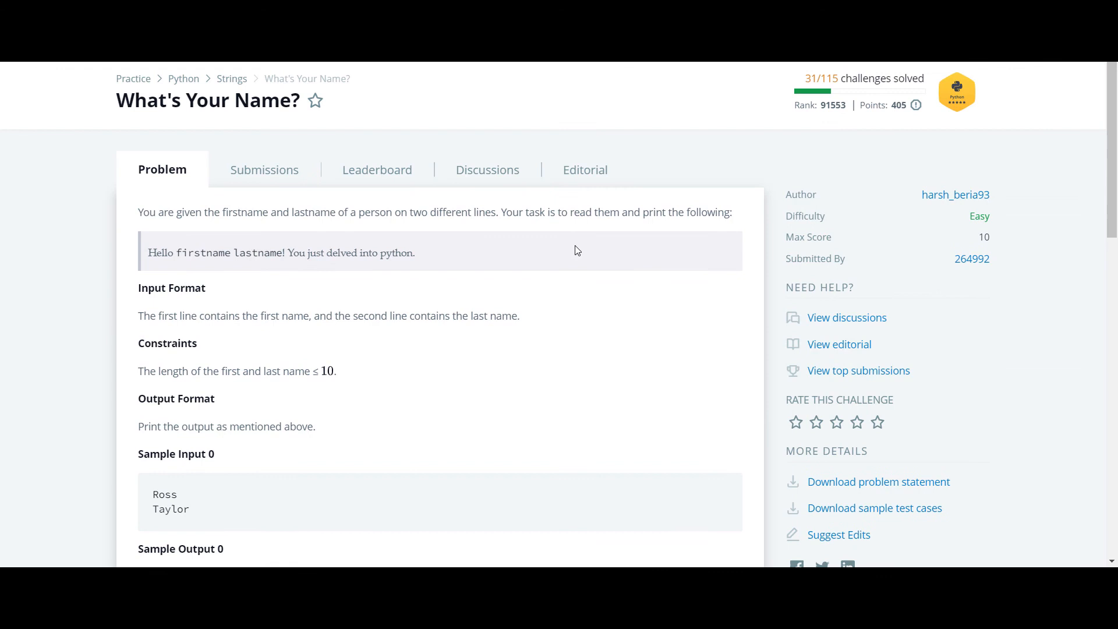
scroll(down, 3)
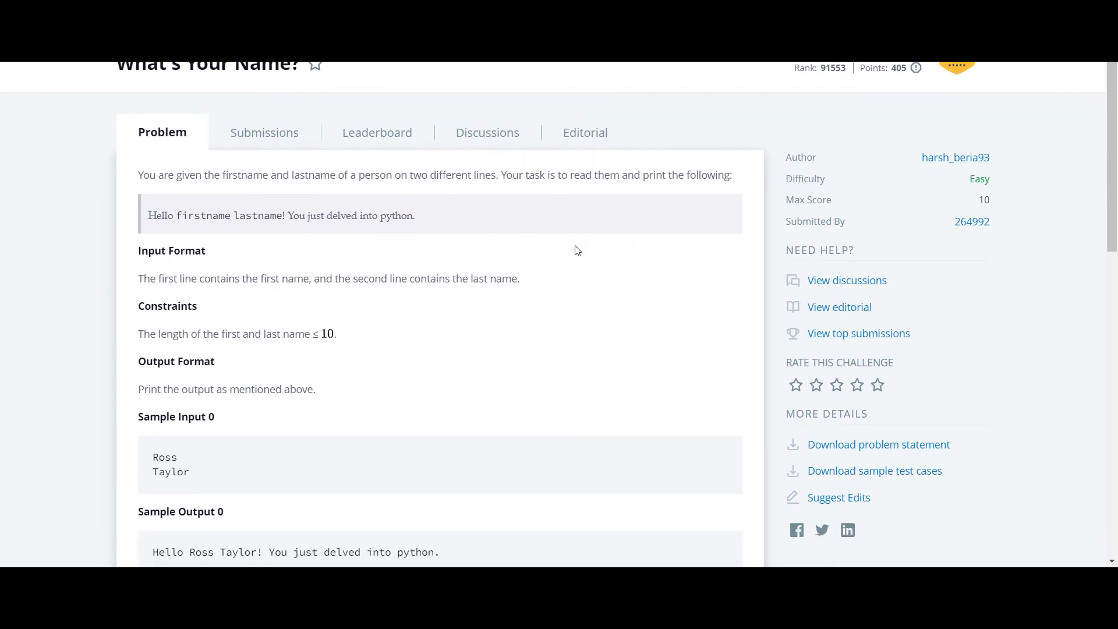